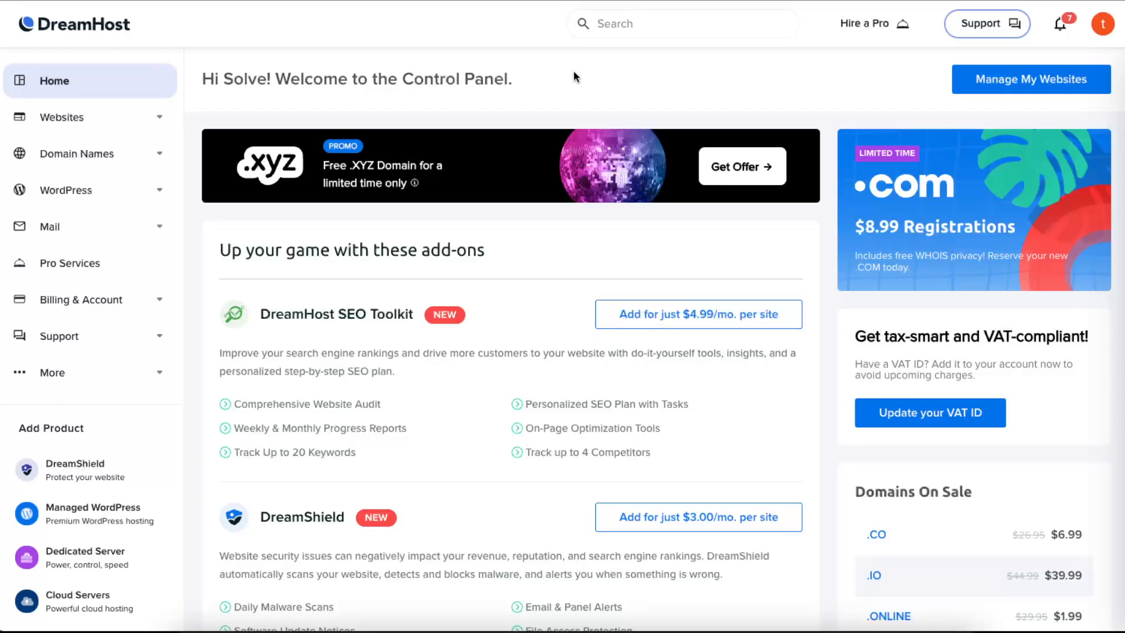
{"action": "mouse_move", "coordinate": [582, 54]}
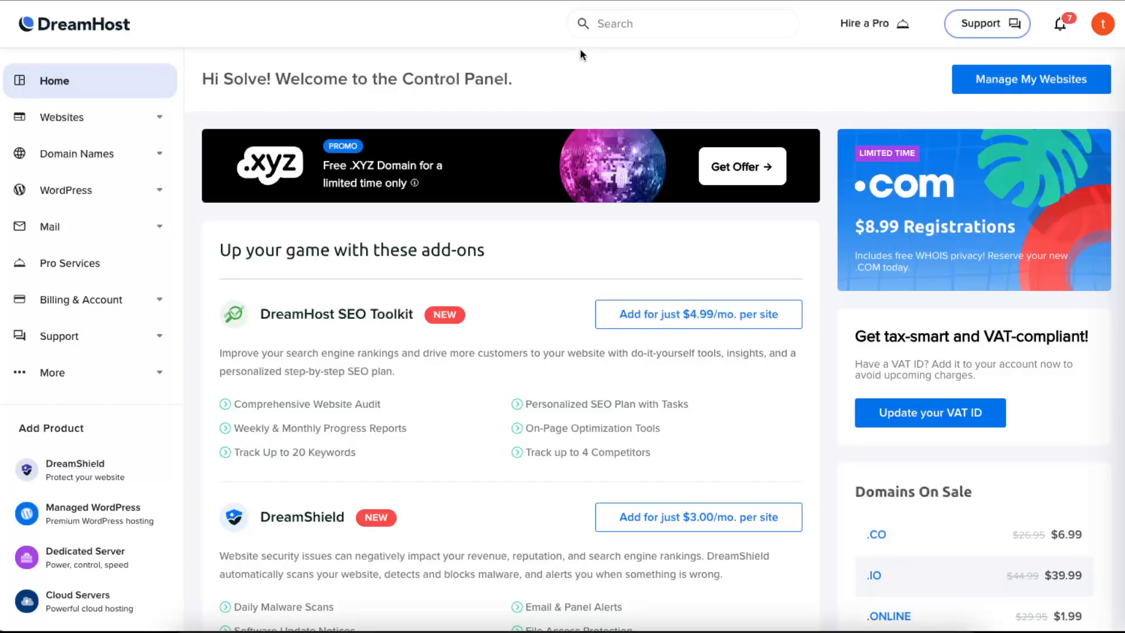
{"action": "mouse_move", "coordinate": [185, 177]}
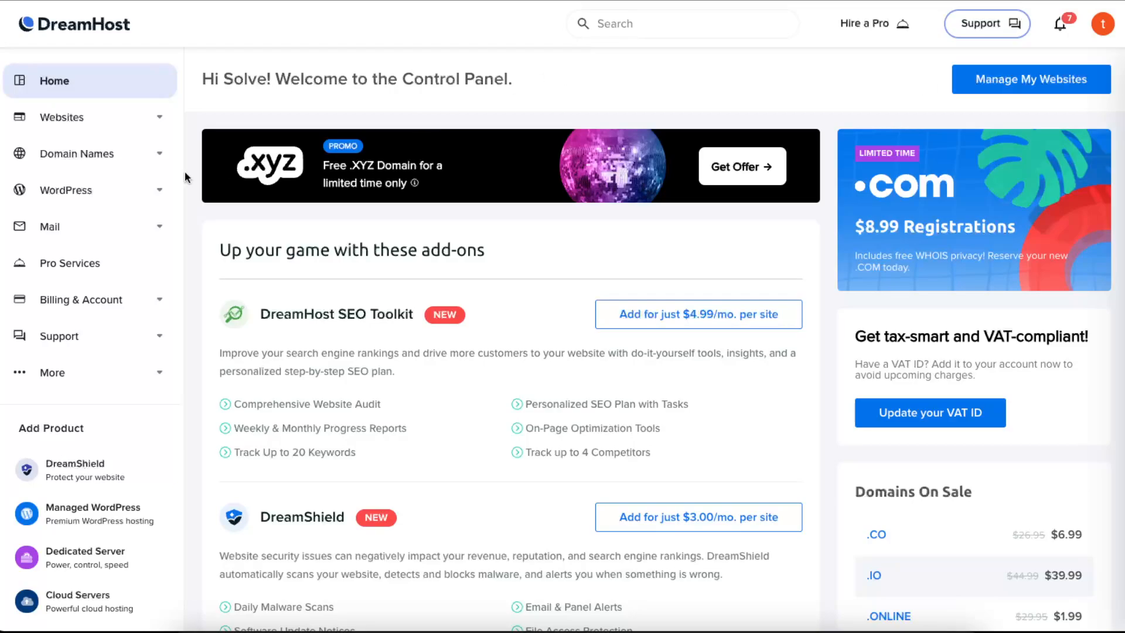
{"action": "mouse_move", "coordinate": [90, 227]}
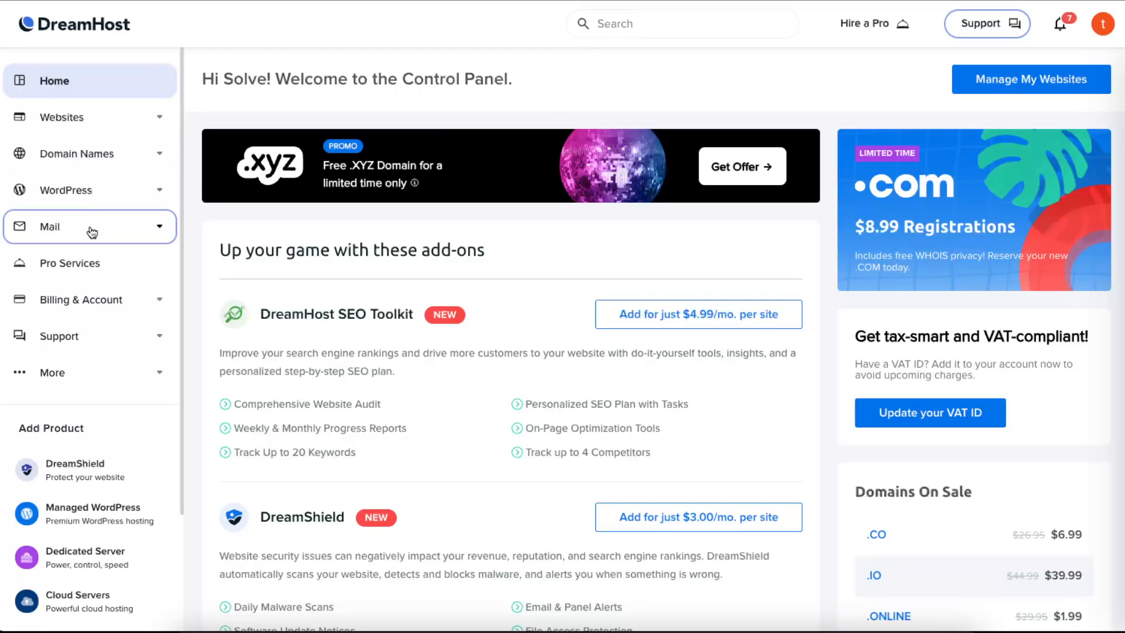
Step: Navigate Mail > Manage Email and open Manage for Jane Solve Storm's mailbox
{"action": "left_click", "coordinate": [49, 227]}
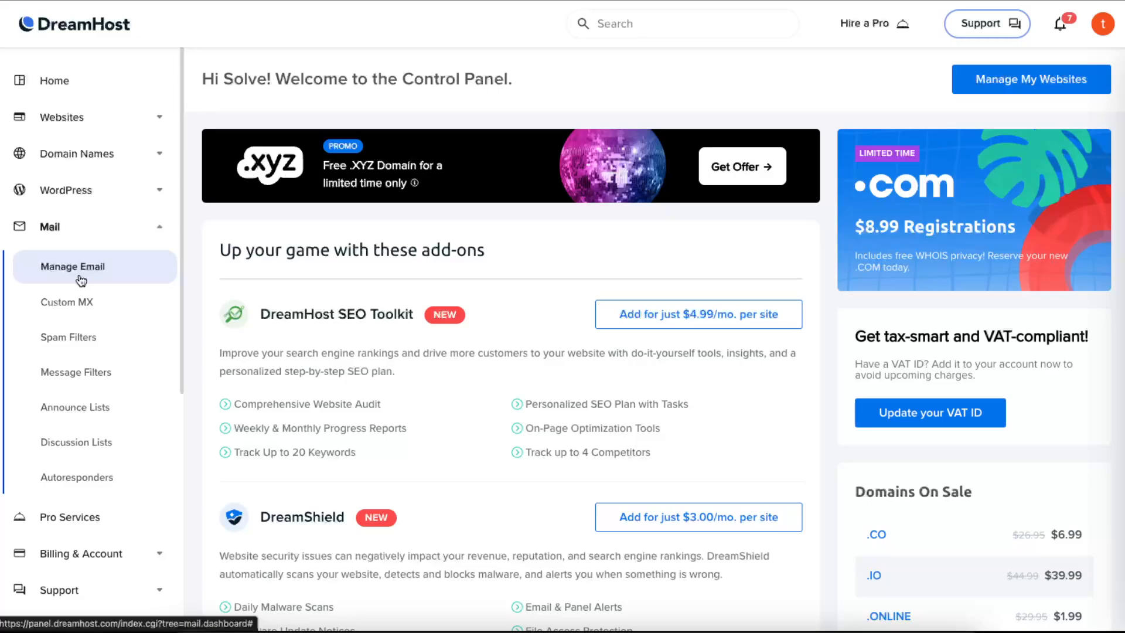
{"action": "left_click", "coordinate": [71, 266]}
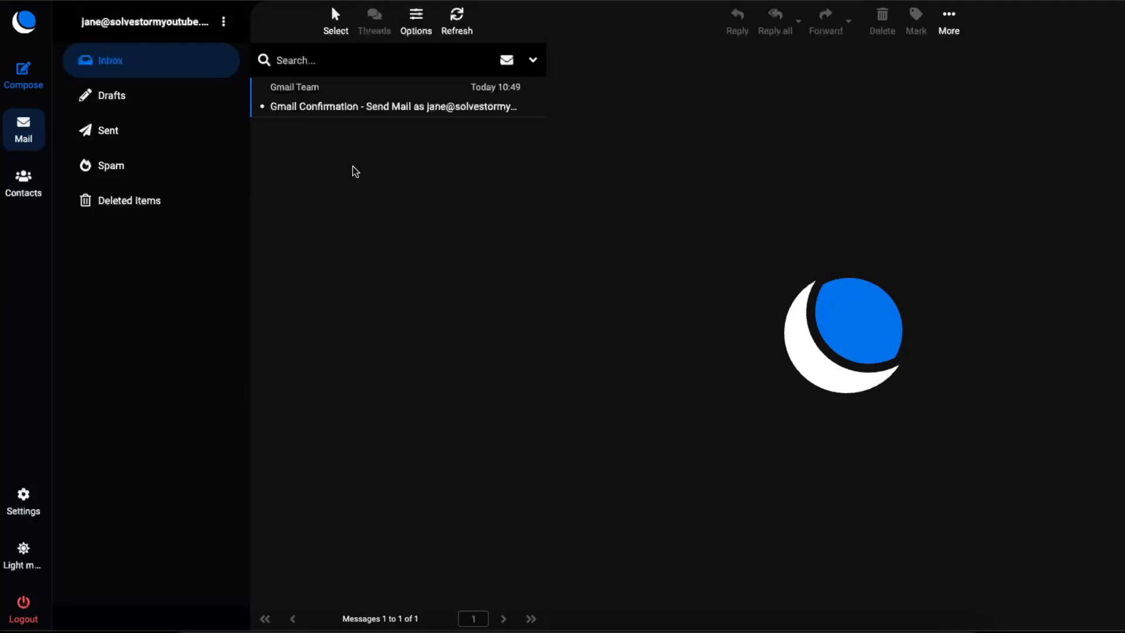
{"action": "mouse_move", "coordinate": [342, 178]}
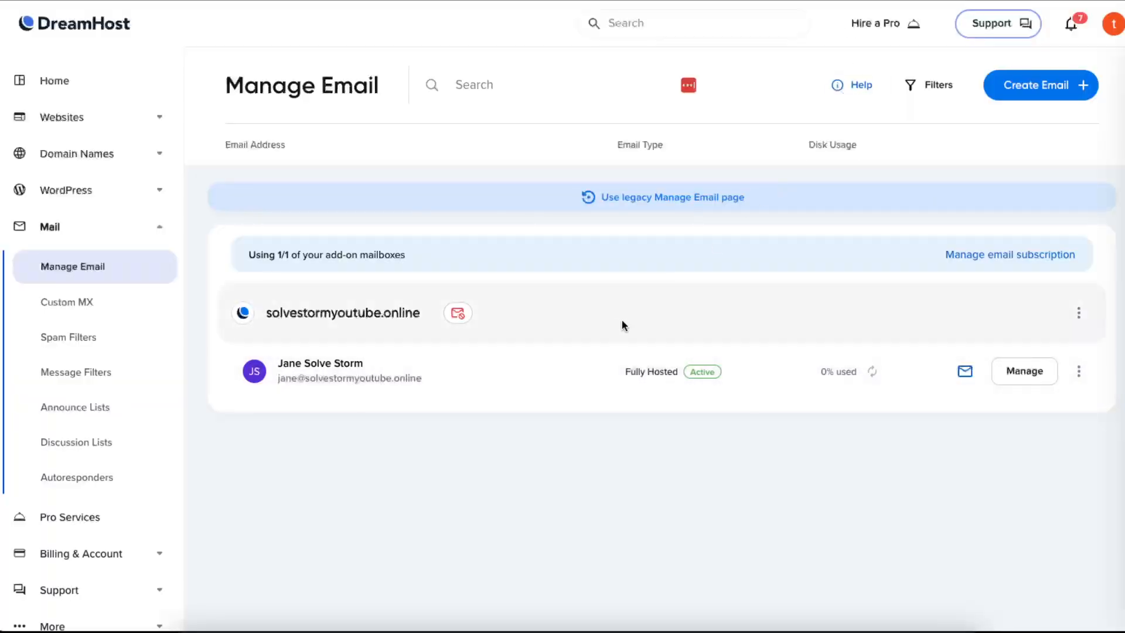
{"action": "left_click", "coordinate": [1022, 371]}
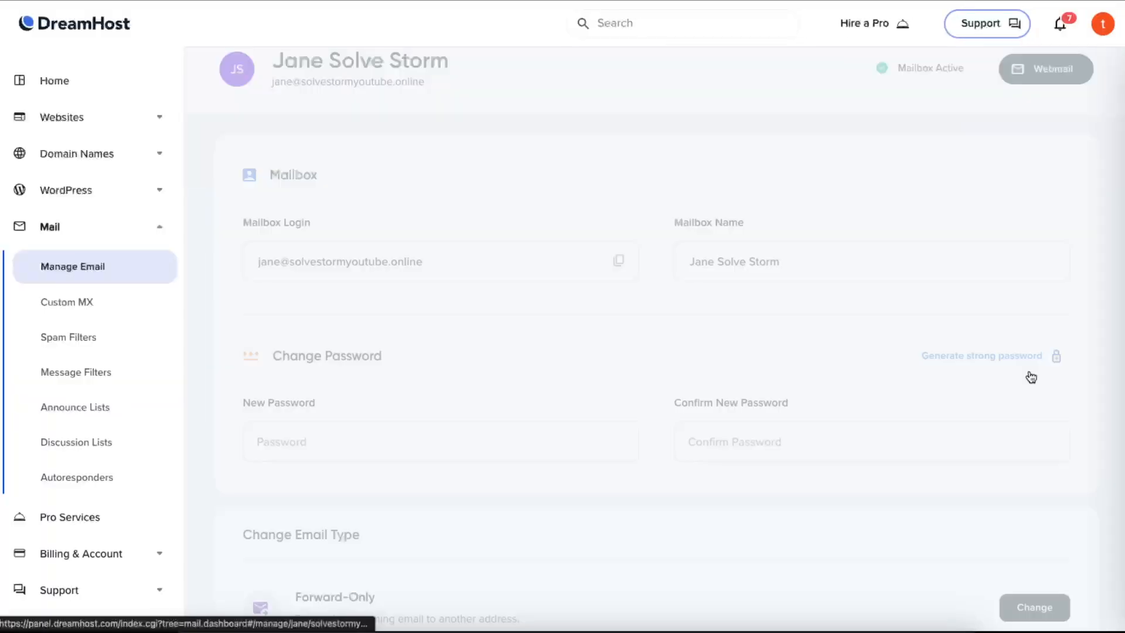
{"action": "scroll", "scroll_direction": "down", "scroll_amount": 3}
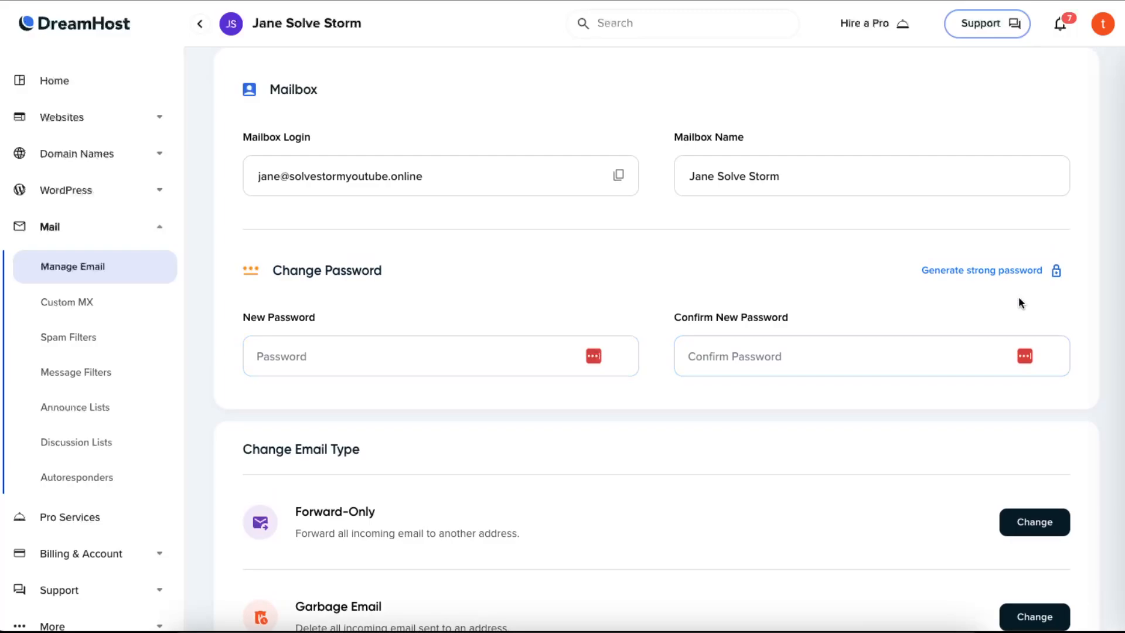
{"action": "mouse_move", "coordinate": [1014, 437]}
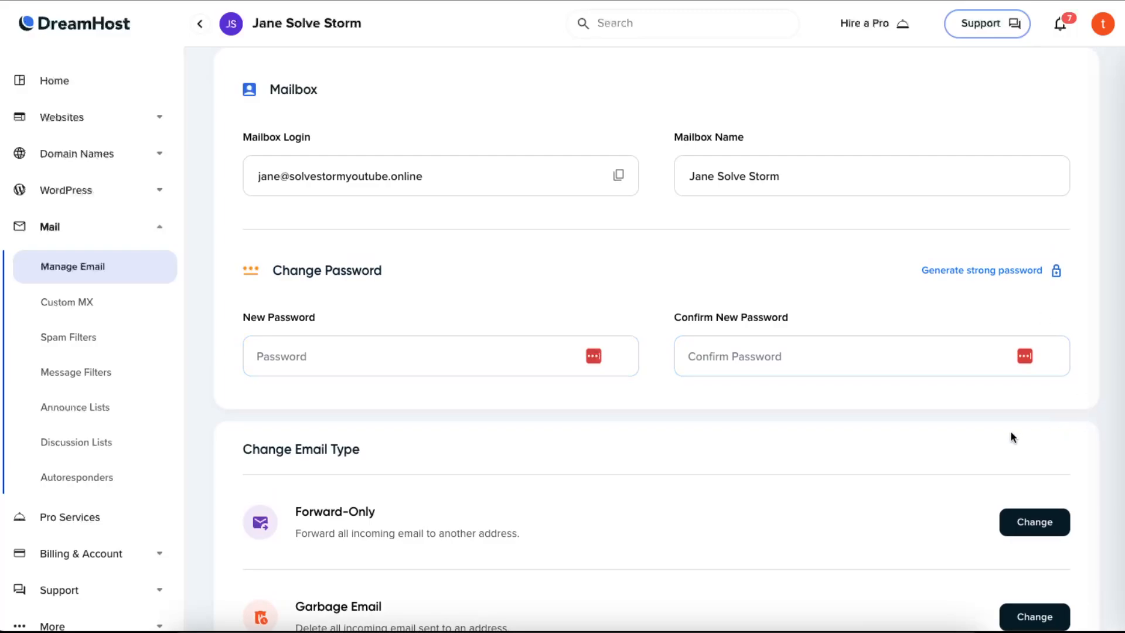